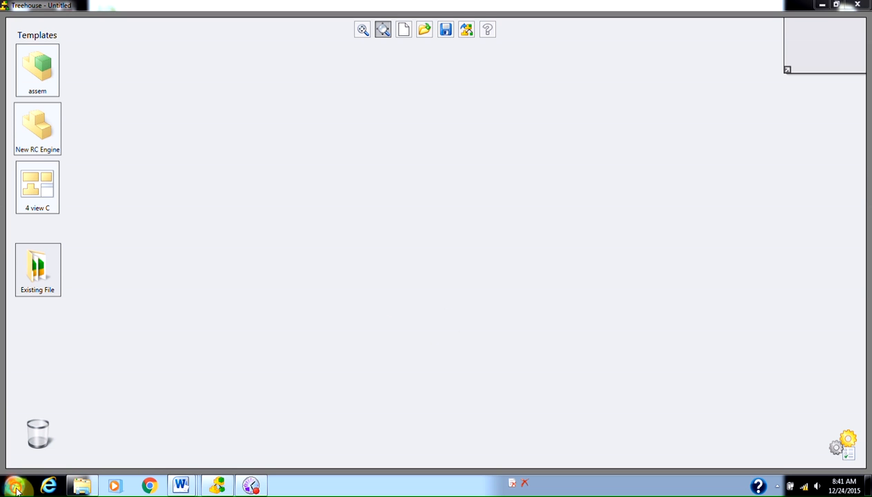
- Launch SOLIDWORKS Treehouse 2016 from the Start menu's SOLIDWORKS Tools folder
click(14, 485)
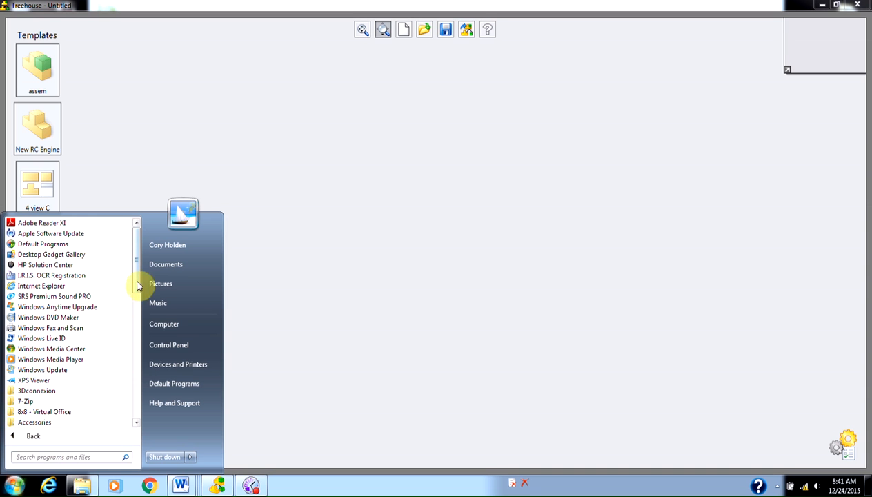
scroll(down, 3)
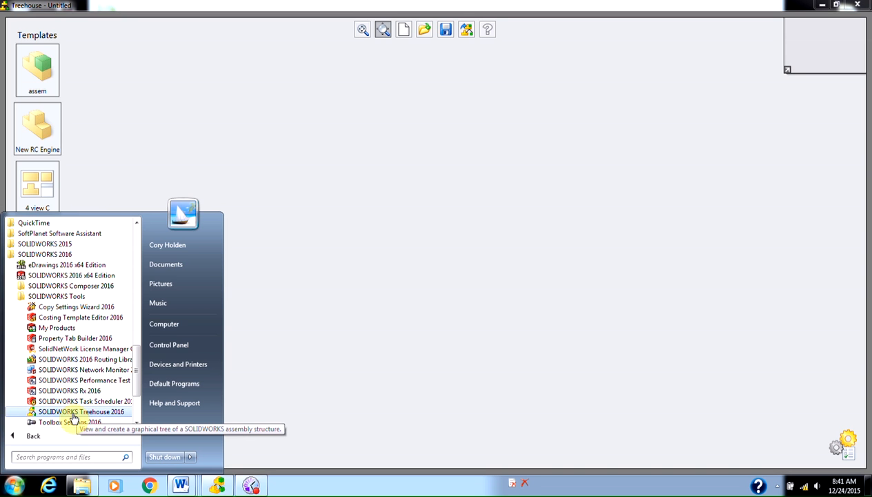
click(81, 411)
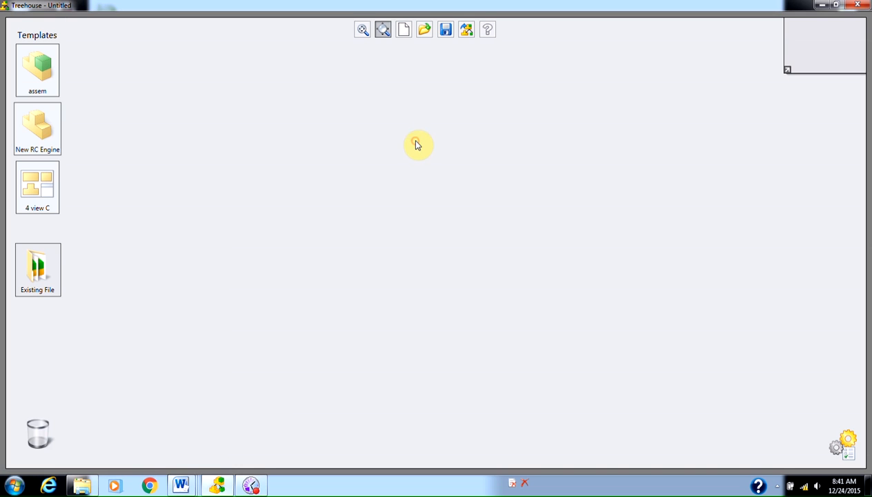
mouse_move(364, 178)
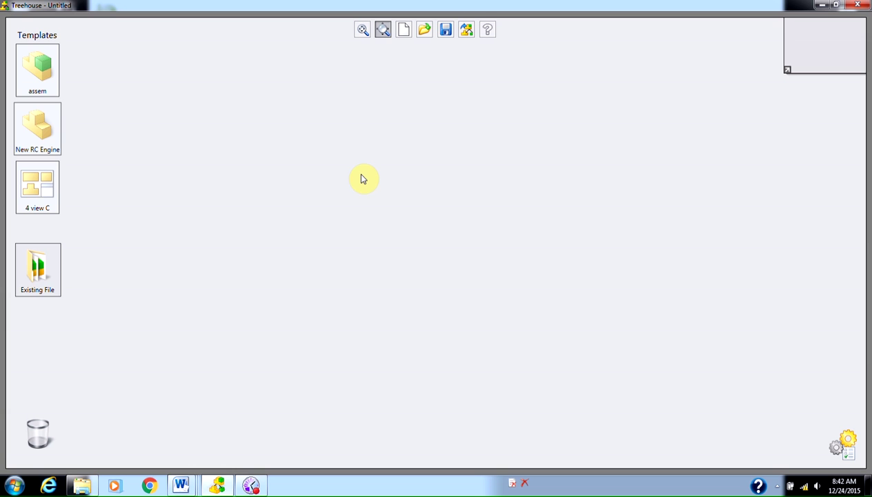
mouse_move(164, 110)
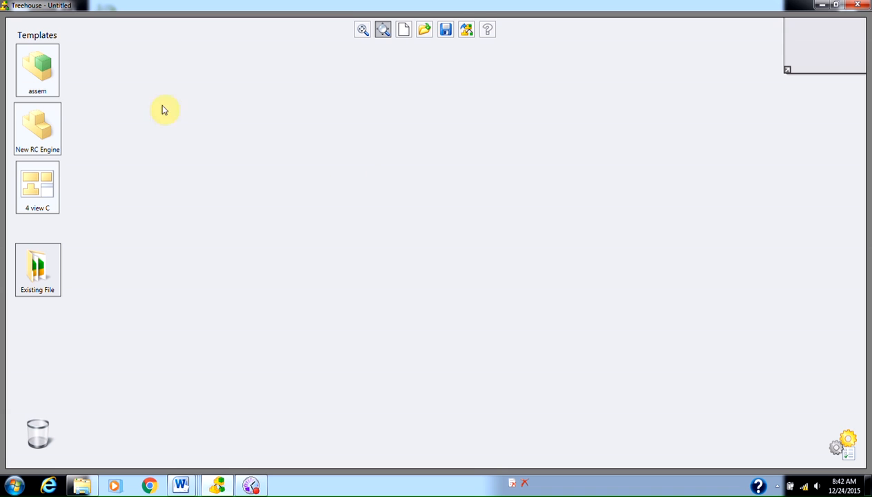
mouse_move(47, 83)
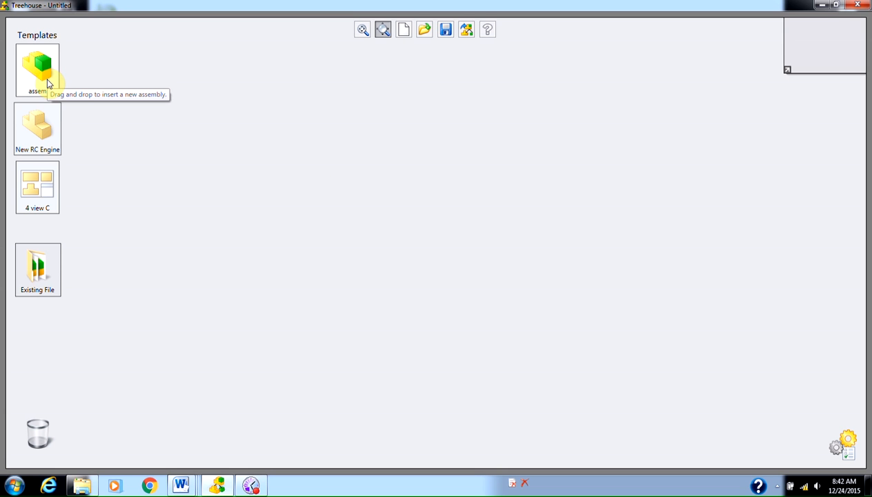
- Place the assem template on the canvas as the top-level assembly assem1
drag(38, 66, 448, 125)
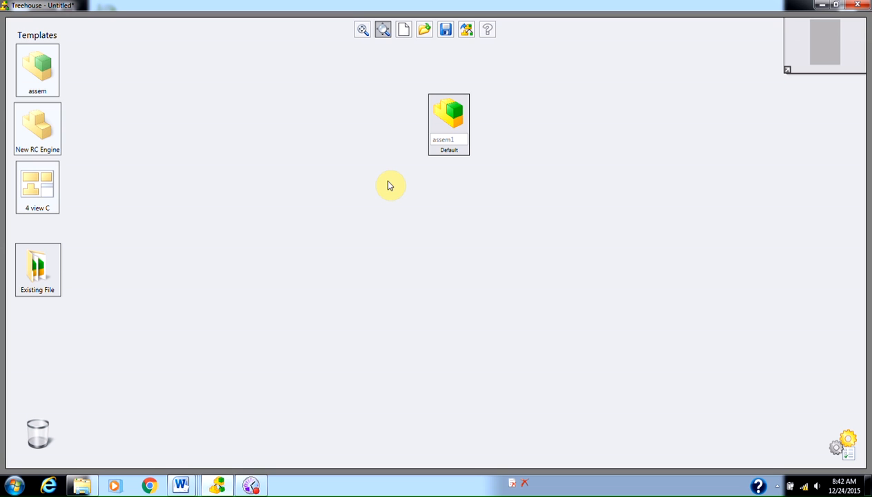
click(448, 124)
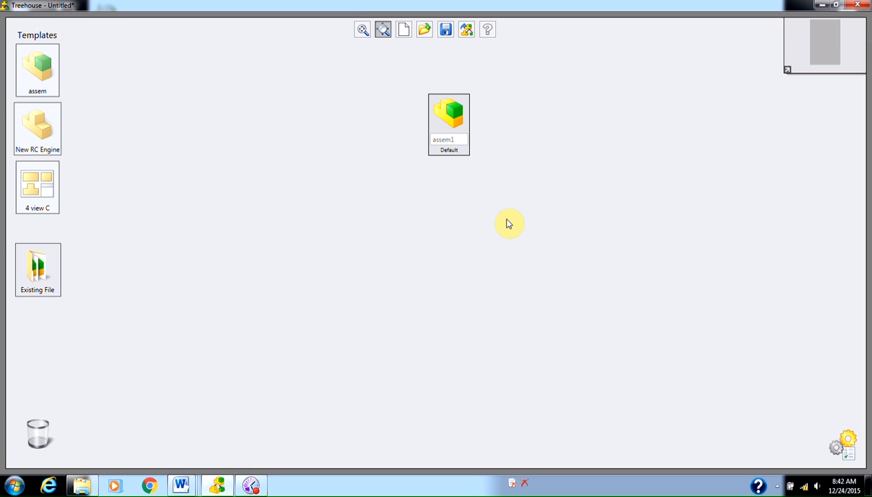
mouse_move(509, 223)
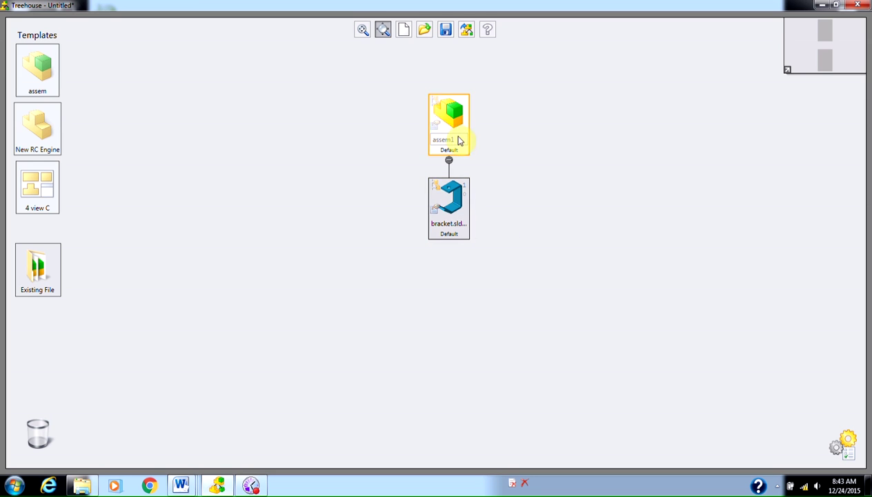
- Add the Yoke_male part under assem1 beside the bracket
click(448, 207)
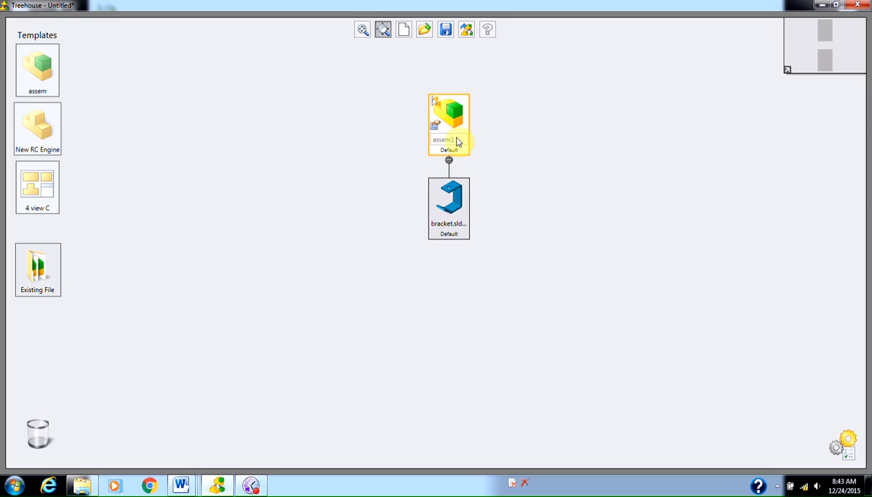
click(691, 214)
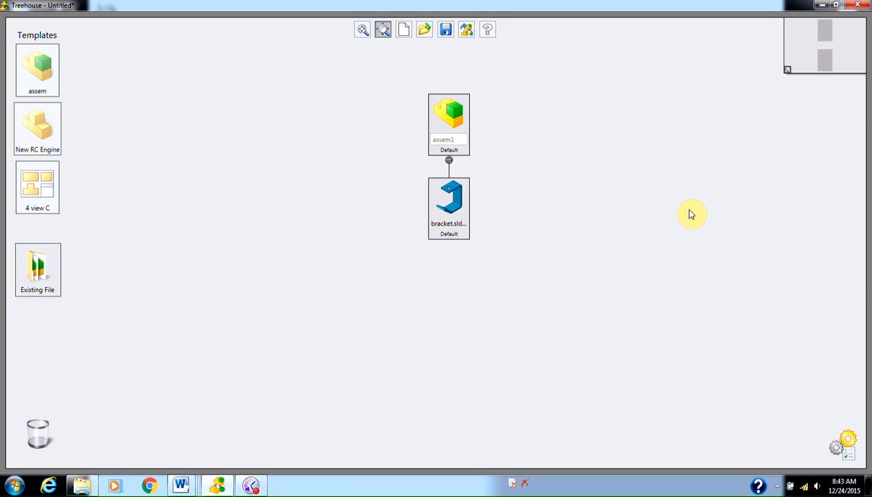
mouse_move(688, 213)
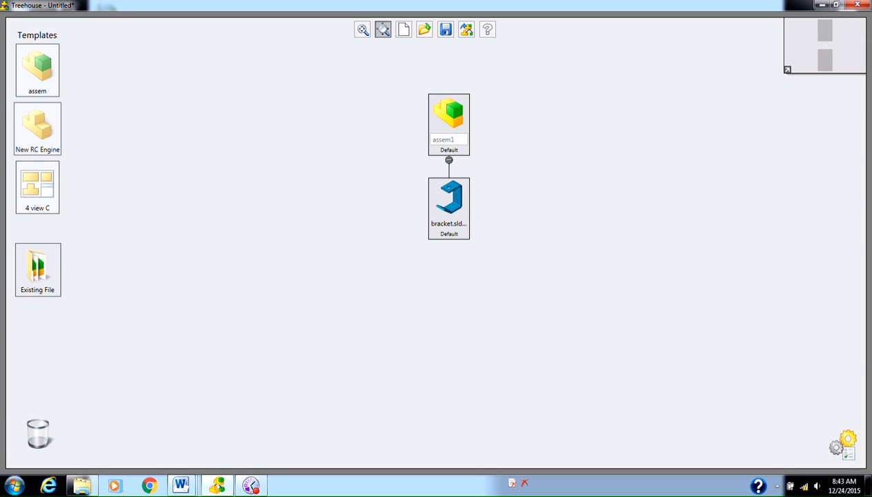
click(448, 124)
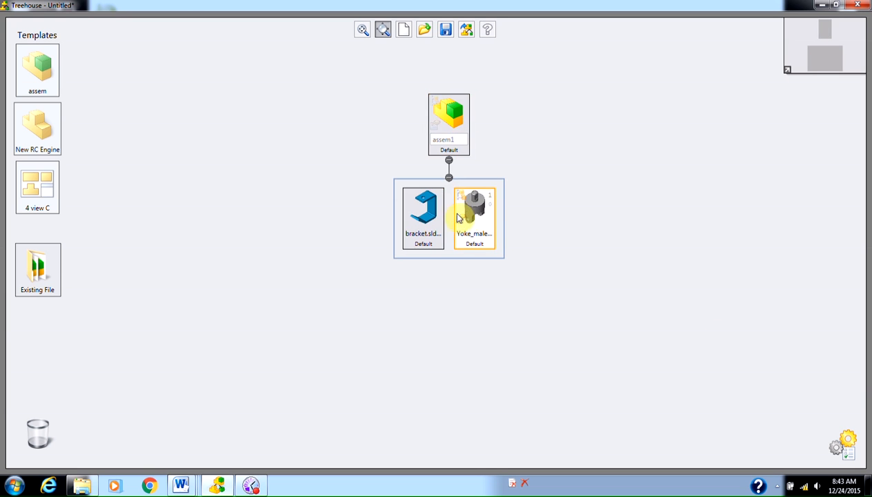
- Create sub-assembly assem2 under assem1 holding the crank-knob part
click(423, 217)
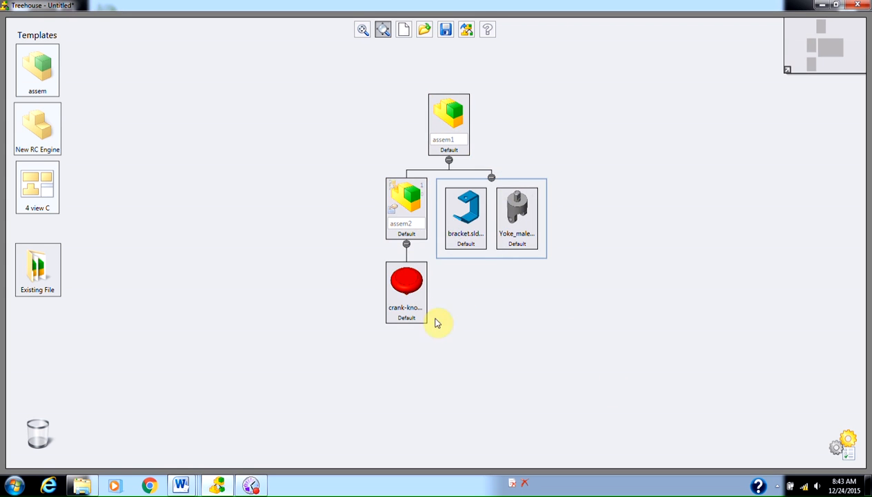
mouse_move(502, 319)
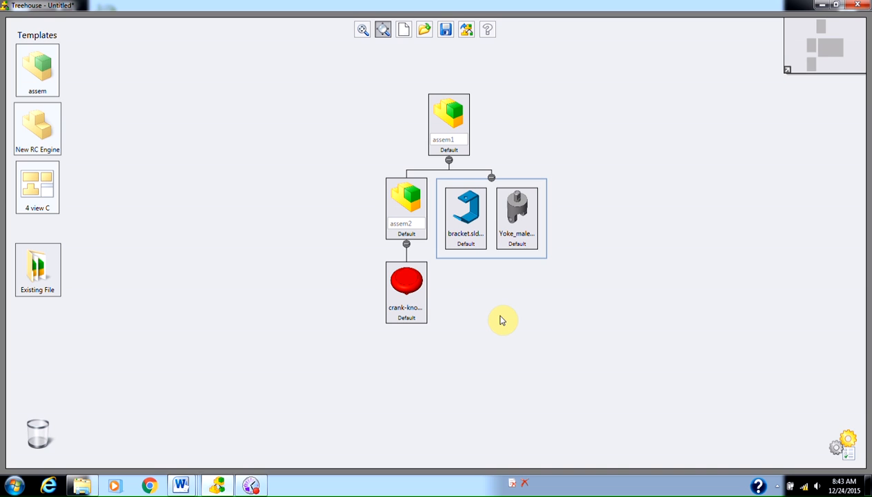
mouse_move(462, 271)
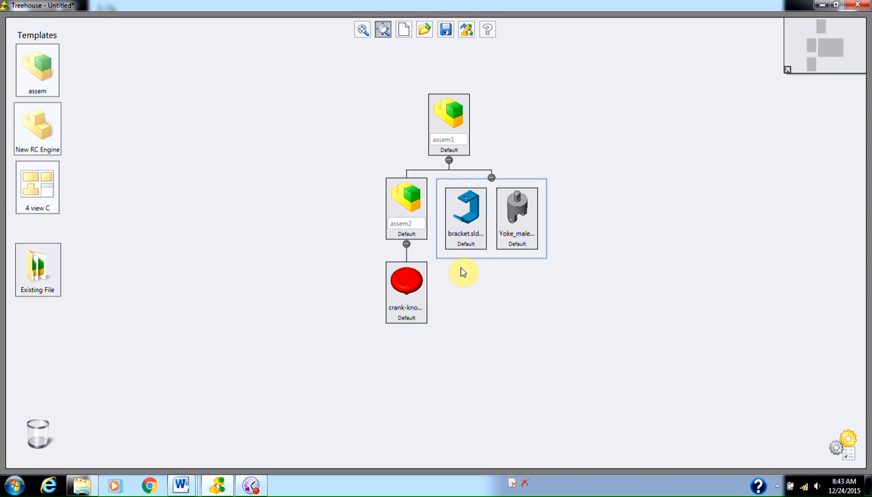
mouse_move(520, 317)
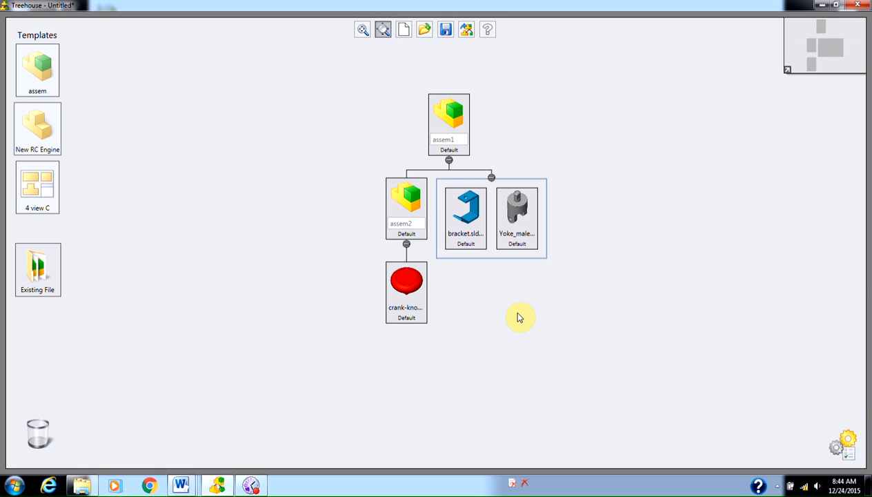
mouse_move(54, 78)
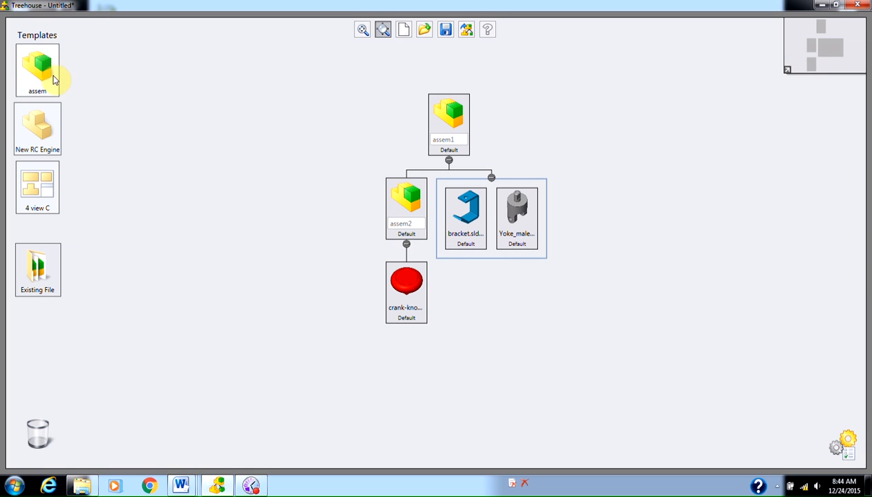
click(448, 124)
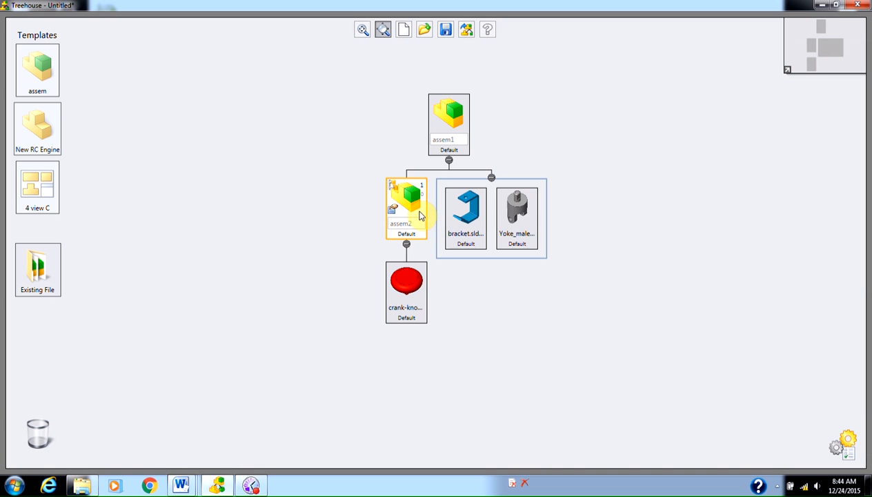
click(448, 117)
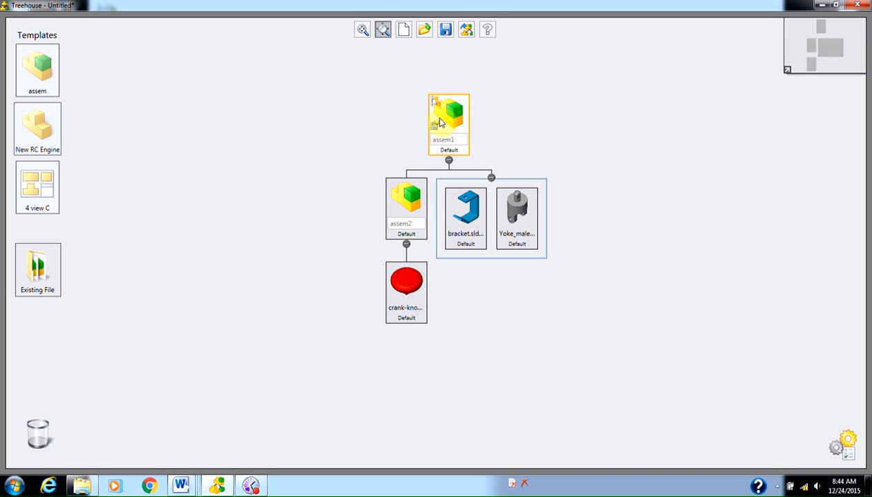